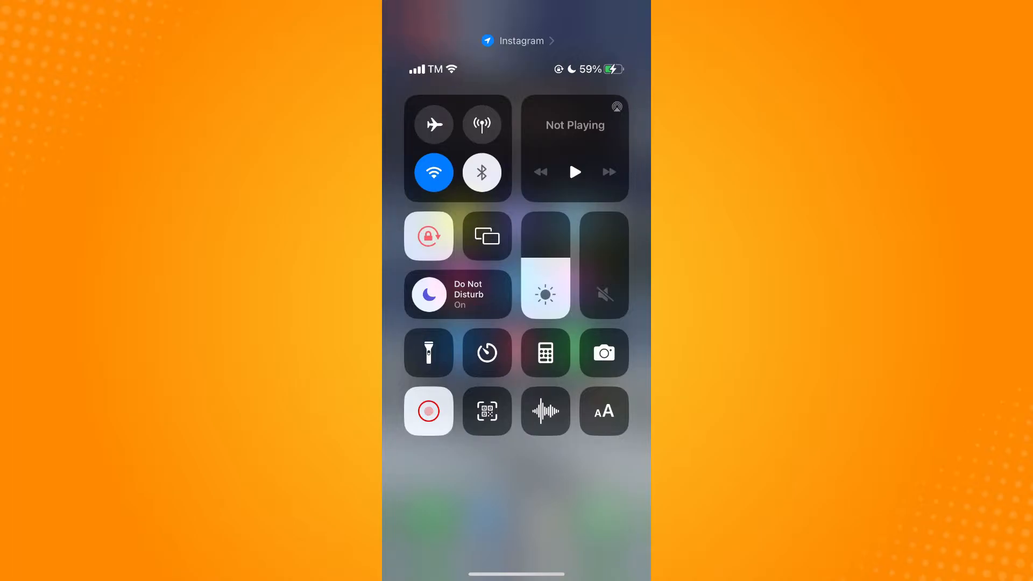
# Start a screen recording from Control Center and close the controls
pyautogui.click(428, 411)
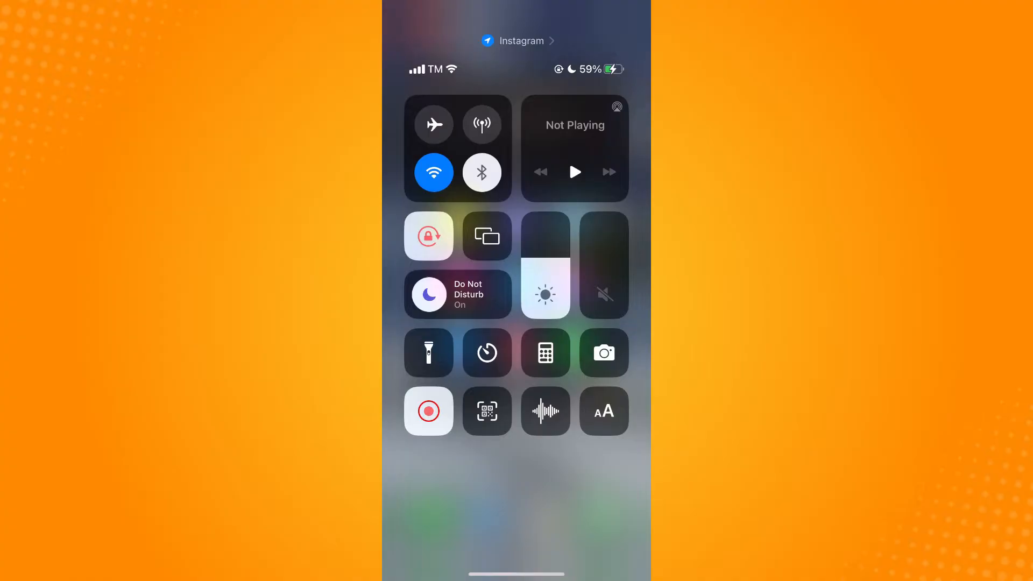
pyautogui.click(428, 411)
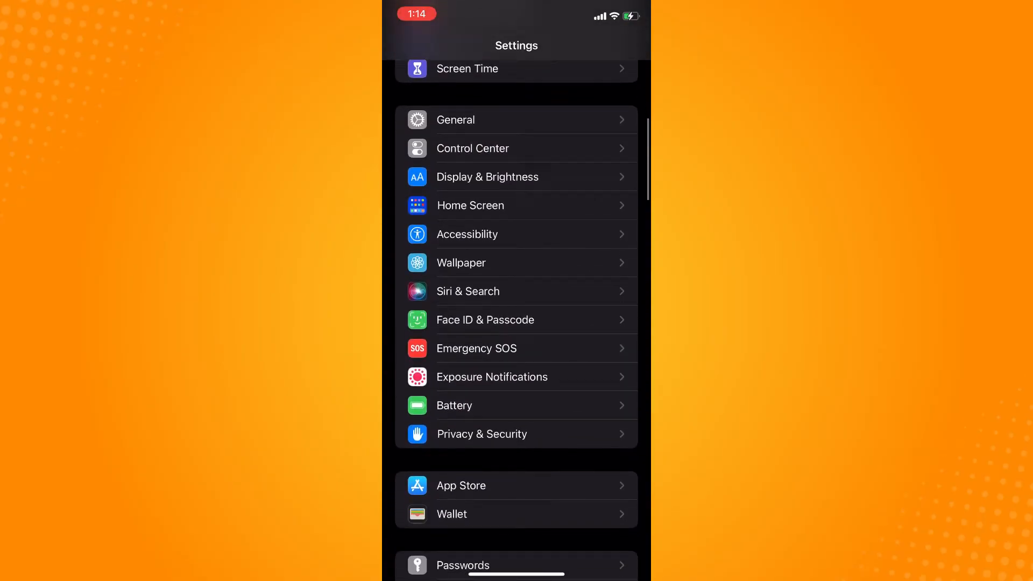
# Scroll through General > iPhone Storage to reach Instagram's storage page
pyautogui.scroll(-3)
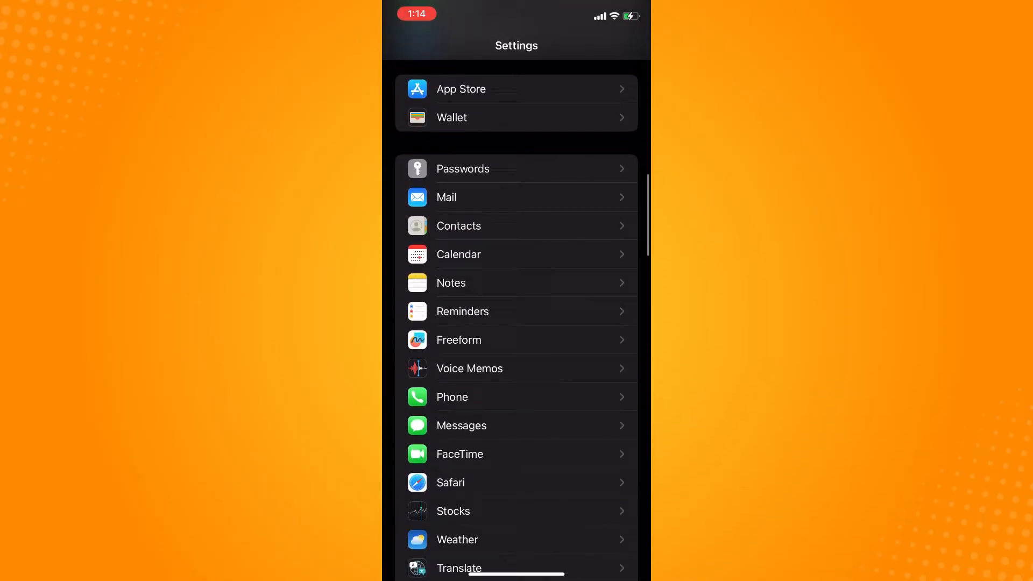
pyautogui.scroll(-3)
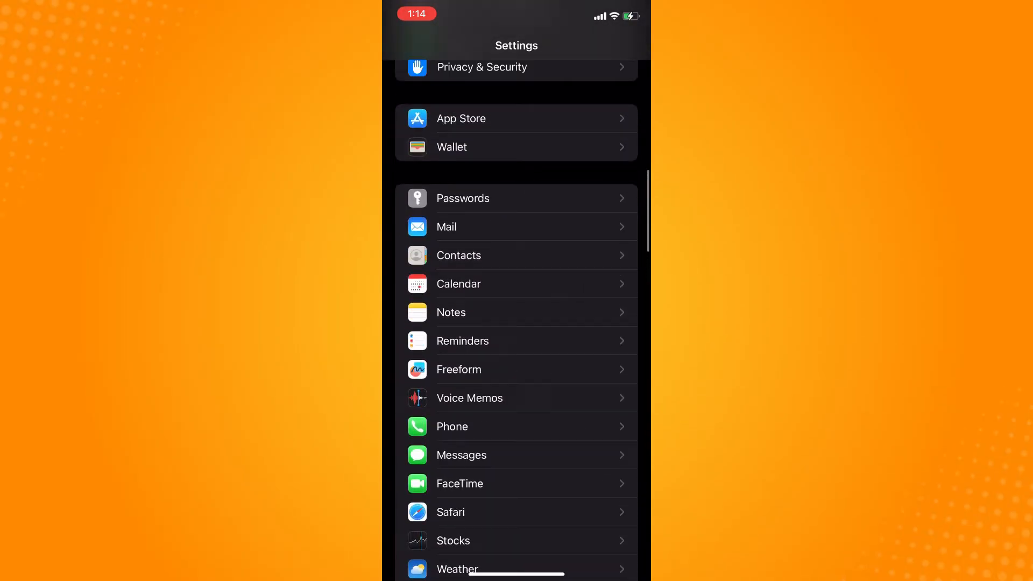
pyautogui.scroll(-3)
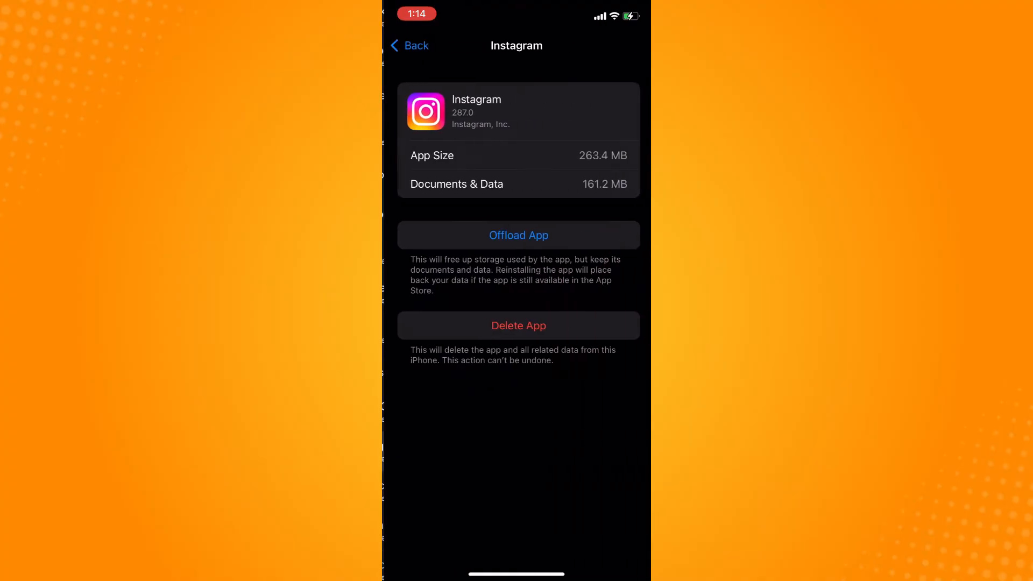
# Offload Instagram and confirm in the confirmation sheet
pyautogui.click(519, 236)
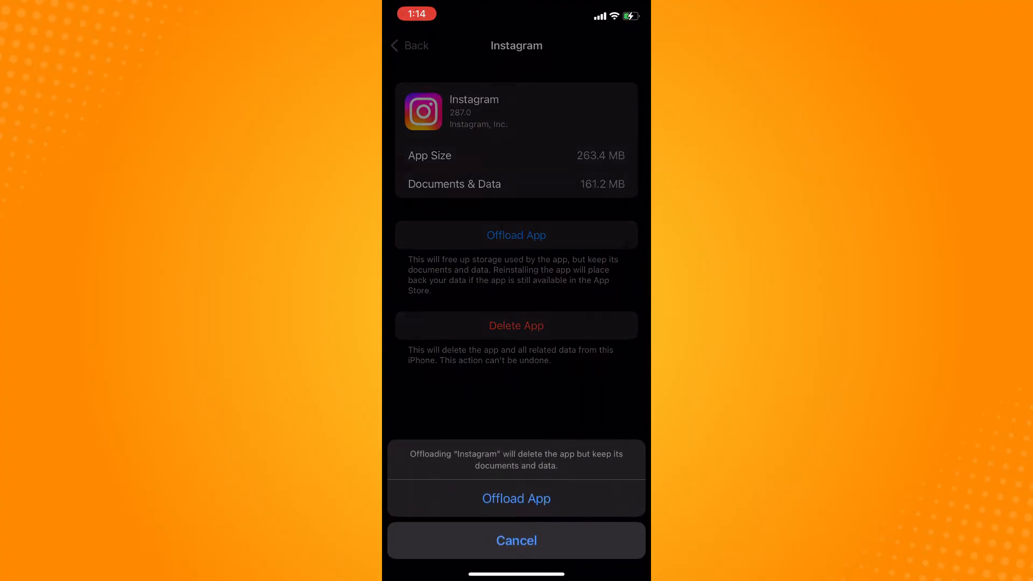
pyautogui.click(516, 498)
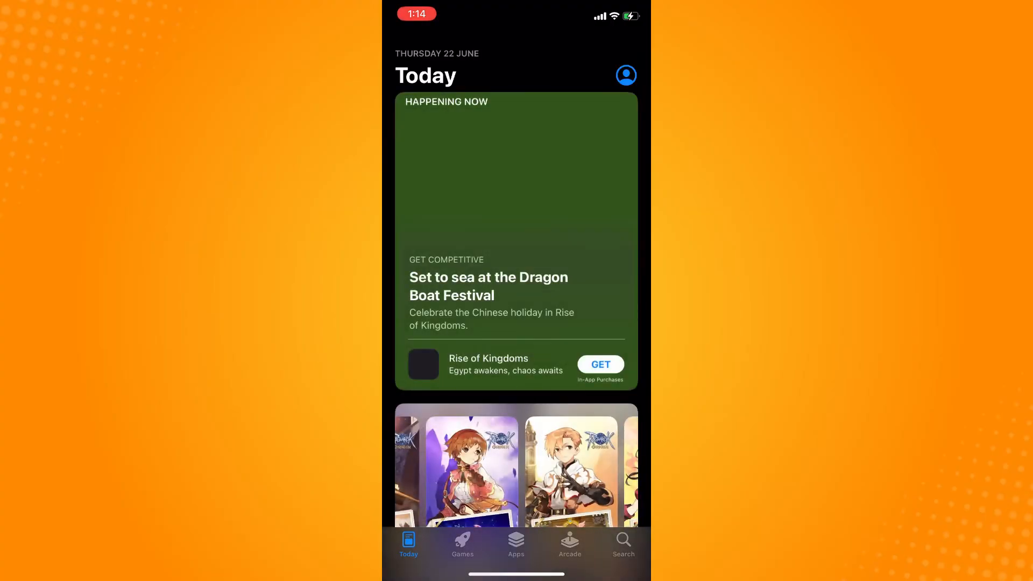
# Search the App Store for 'insta' and open the Instagram listing
pyautogui.click(623, 544)
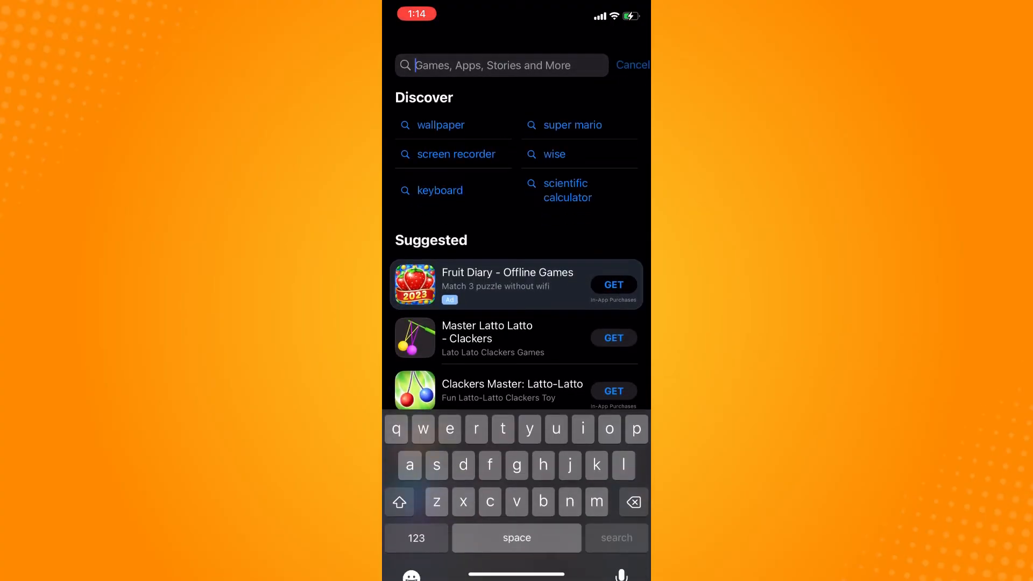
pyautogui.write('instagram')
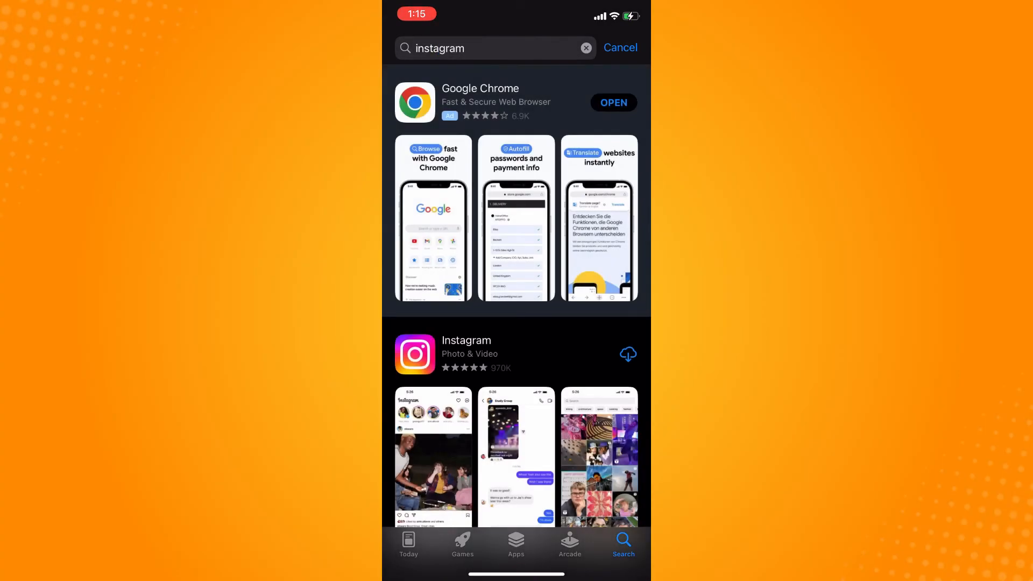
pyautogui.click(466, 347)
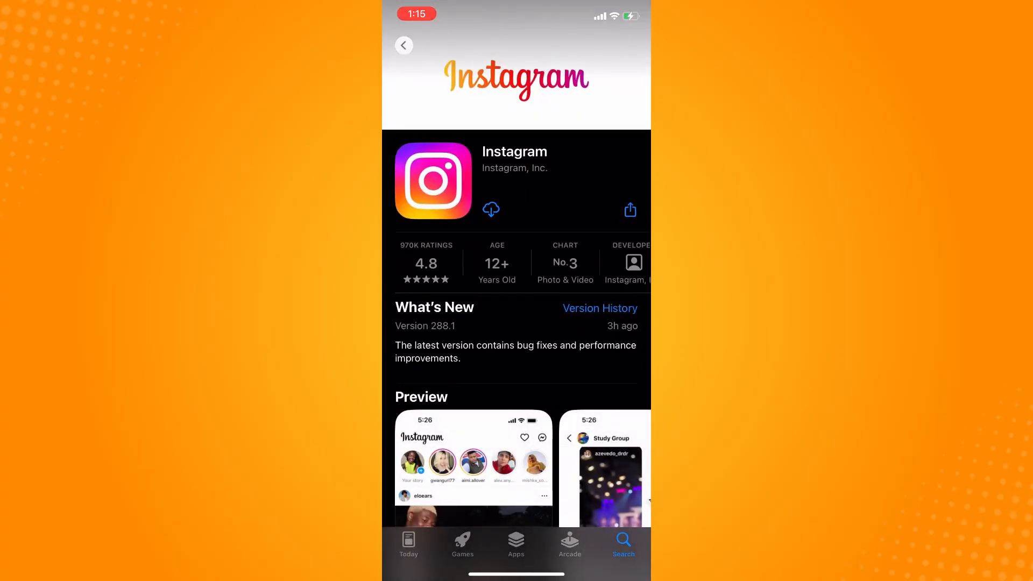